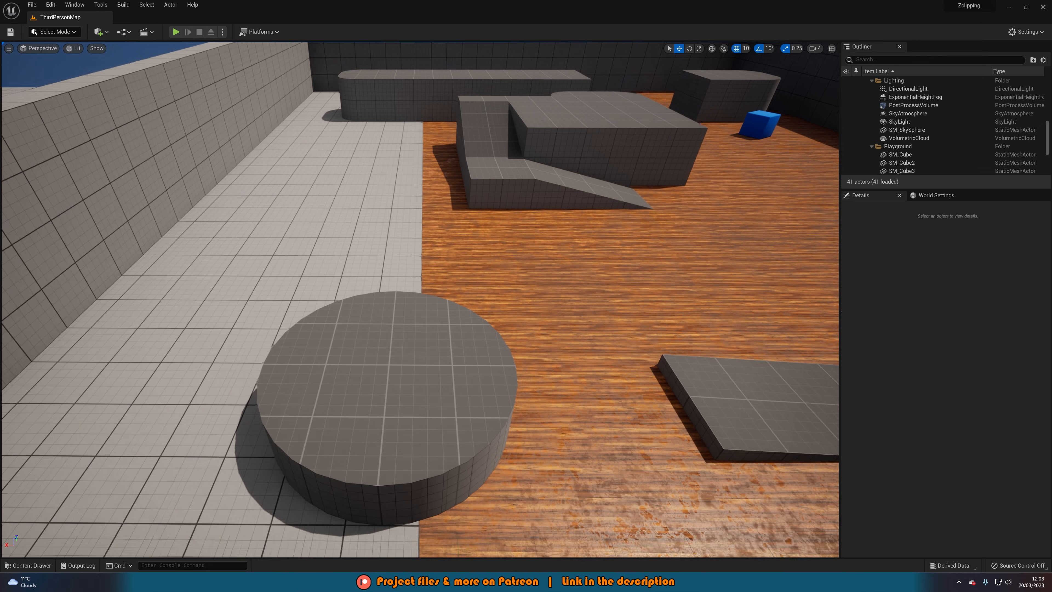
# Select the grey tiled floor SM_Cube to show its location in Details.
pyautogui.click(899, 153)
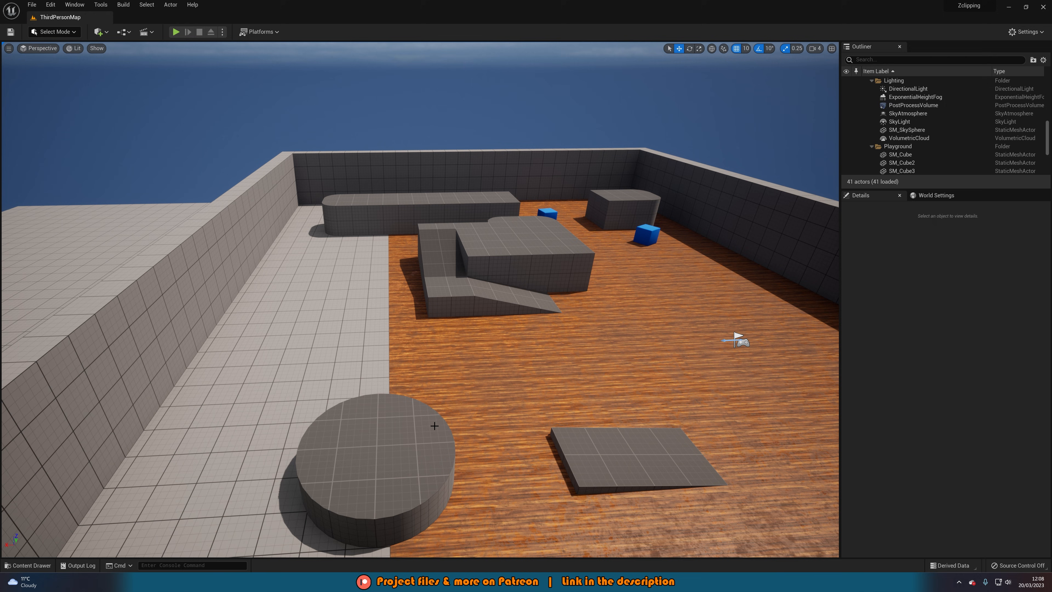
pyautogui.click(901, 155)
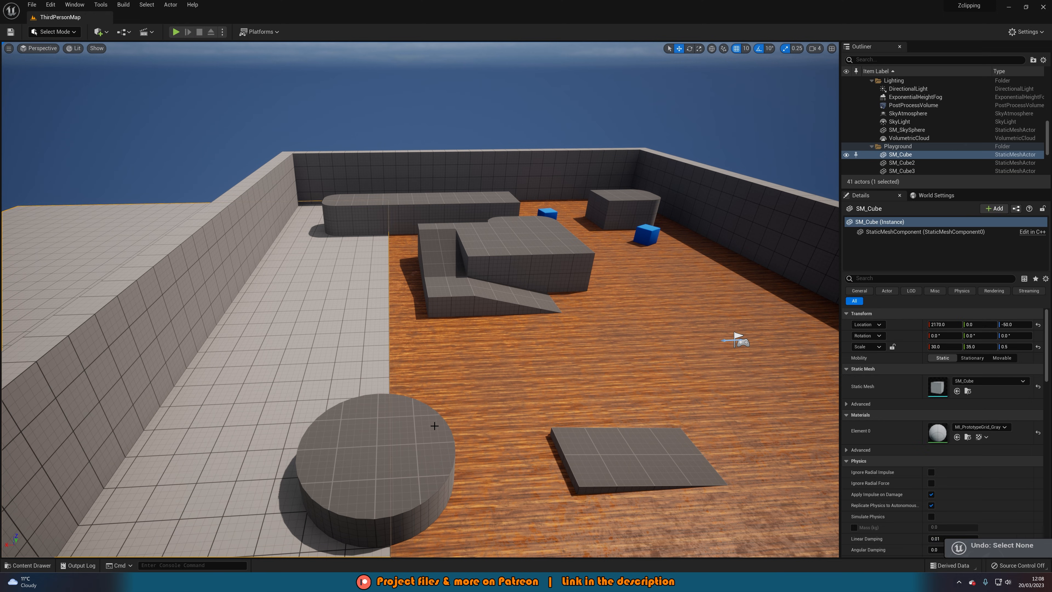
# Select the wooden floor SM_Cube14 and read its Location Z of -50.
pyautogui.click(907, 129)
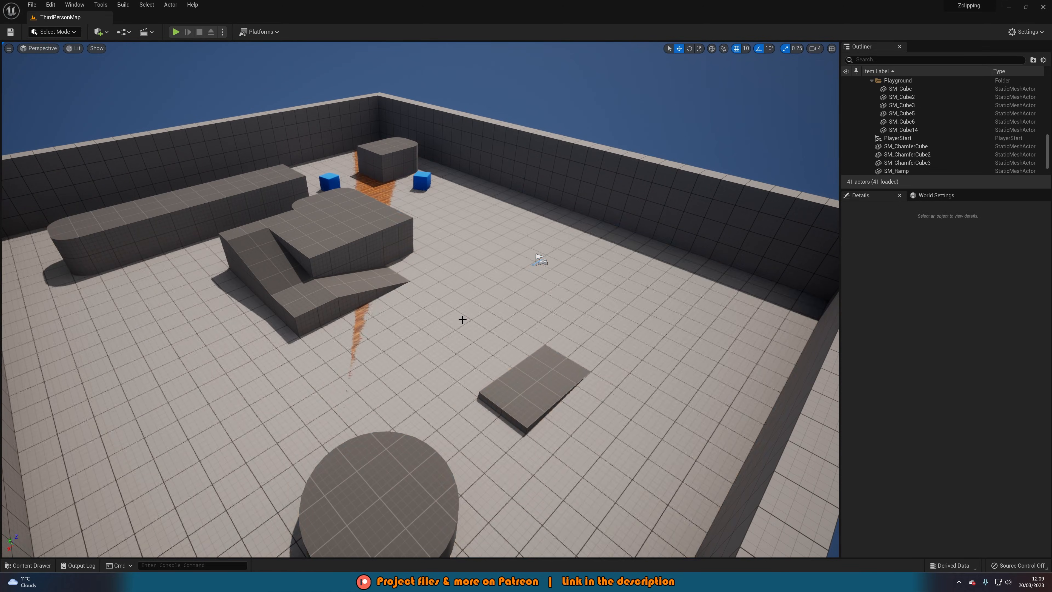
pyautogui.click(903, 129)
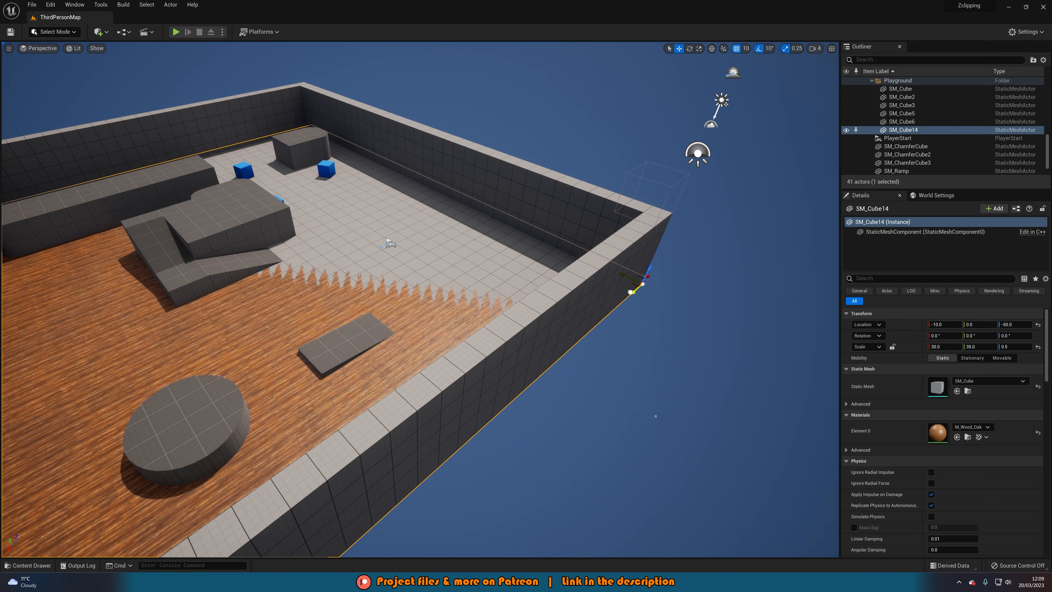